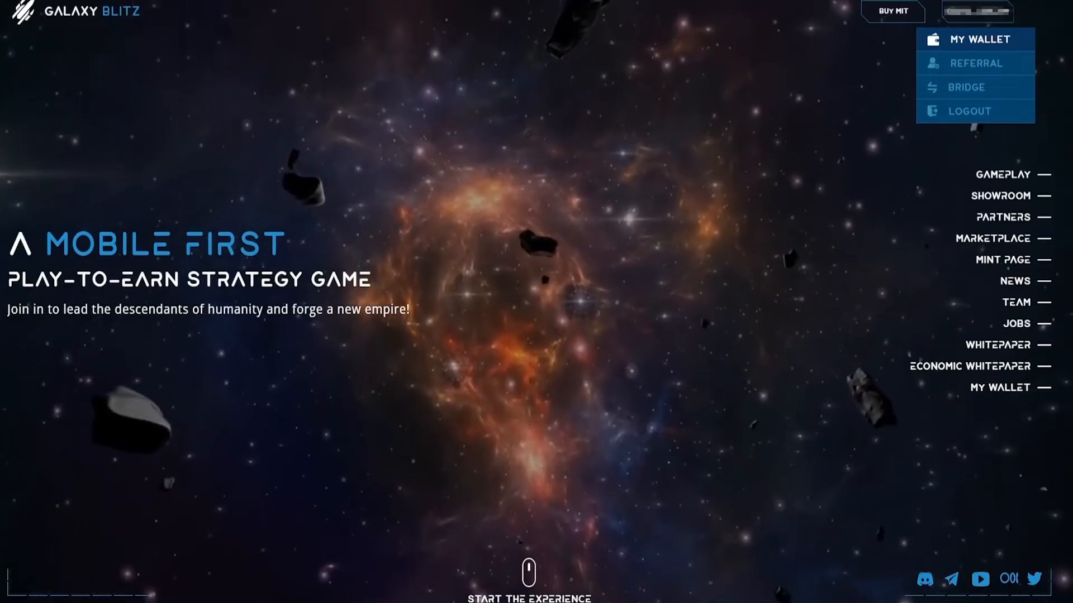
Step: Go to My Wallet from the account dropdown to see balances and the Talus Hero Solidus NFT
{"action": "left_click", "coordinate": [979, 39]}
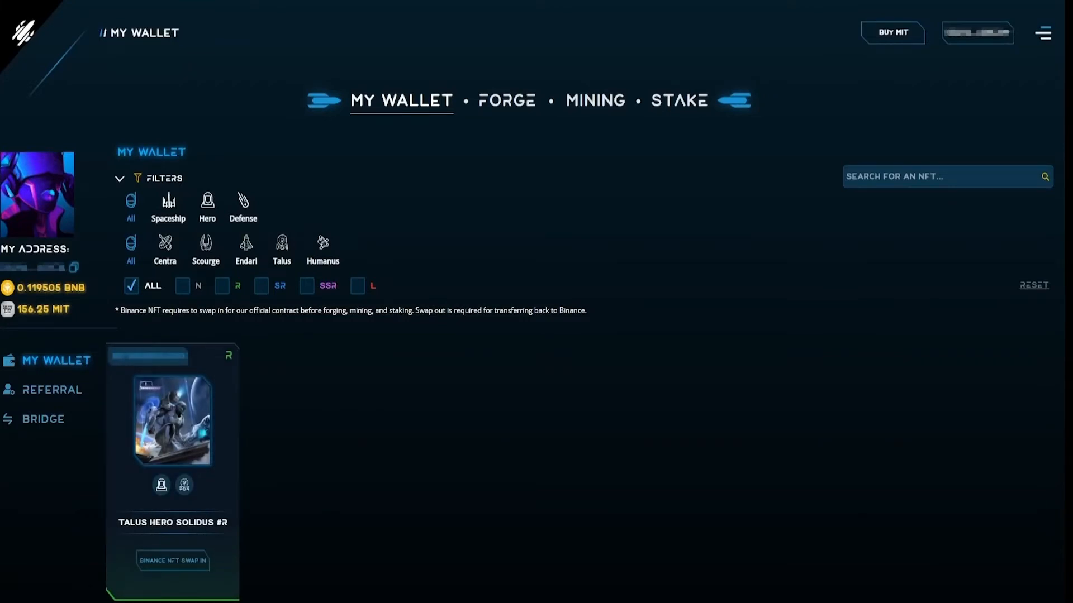
Step: Start the Binance NFT Swap In for the Talus Hero Solidus card, moving it to the Bridge page
{"action": "left_click", "coordinate": [43, 419]}
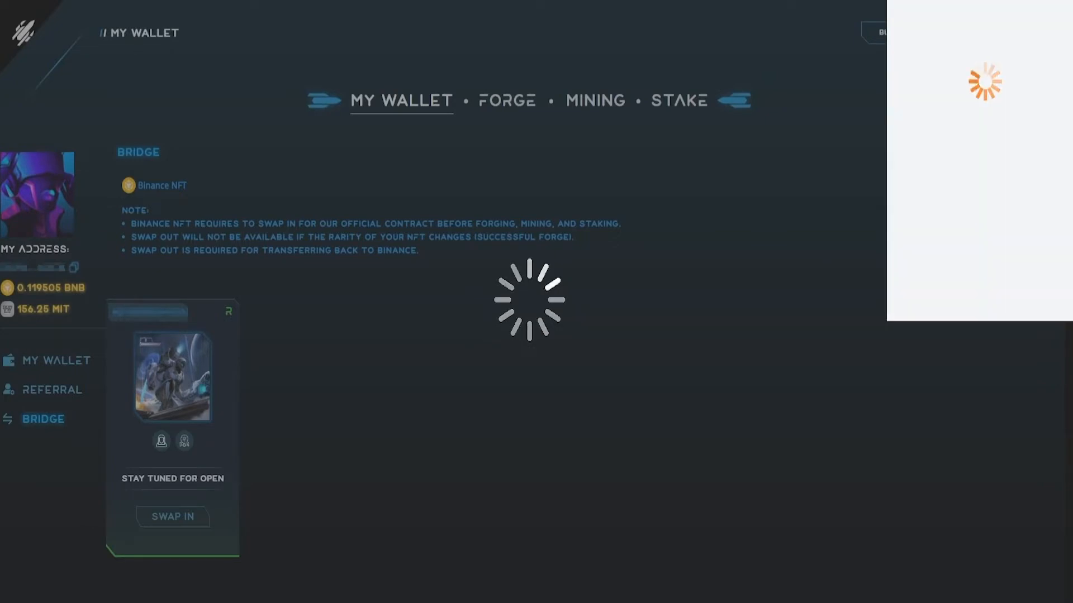
Step: Confirm the MetaMask permission request so the Talus Hero Solidus swap shows as Swap Pending
{"action": "left_click", "coordinate": [172, 516]}
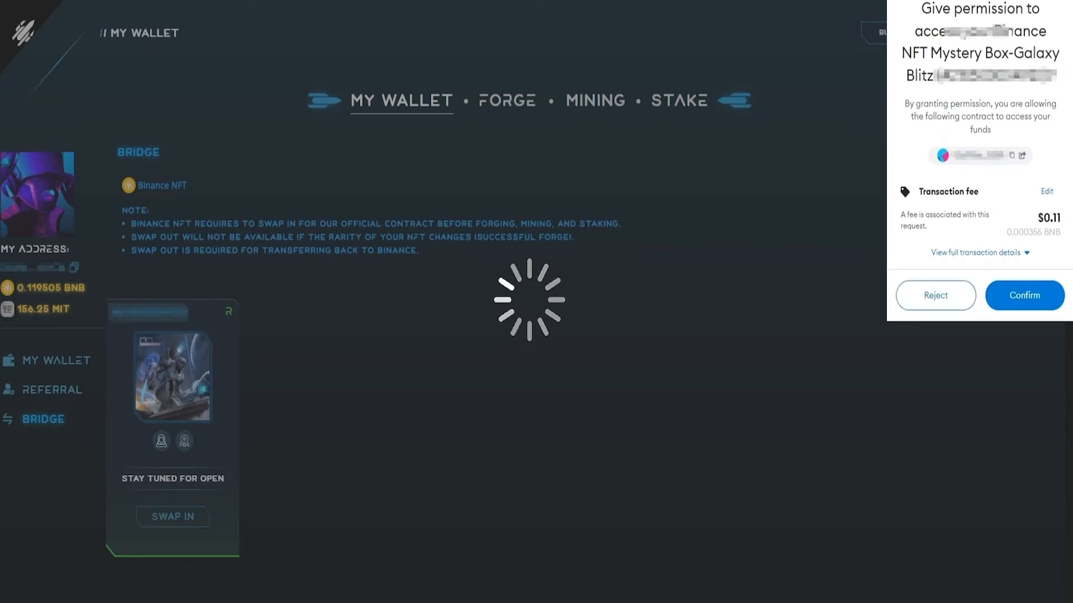
{"action": "left_click", "coordinate": [1025, 295]}
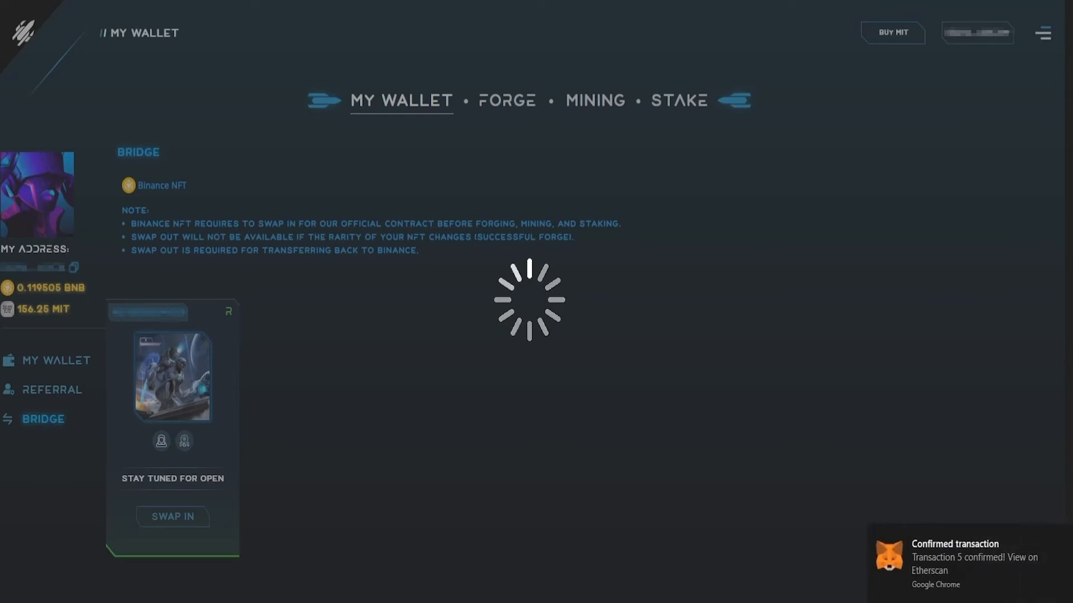
{"action": "left_click", "coordinate": [172, 516]}
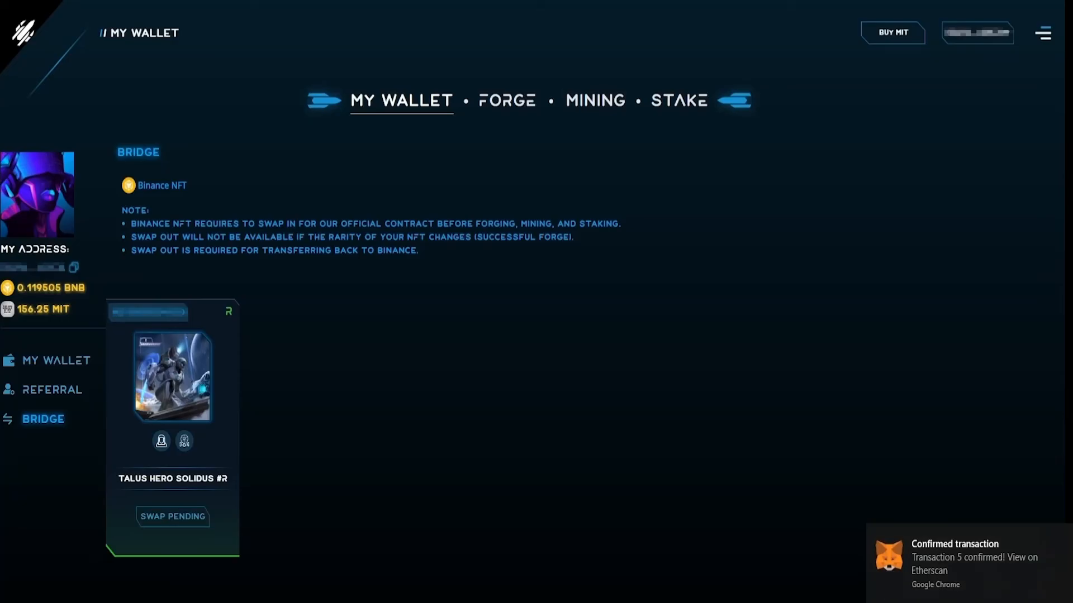